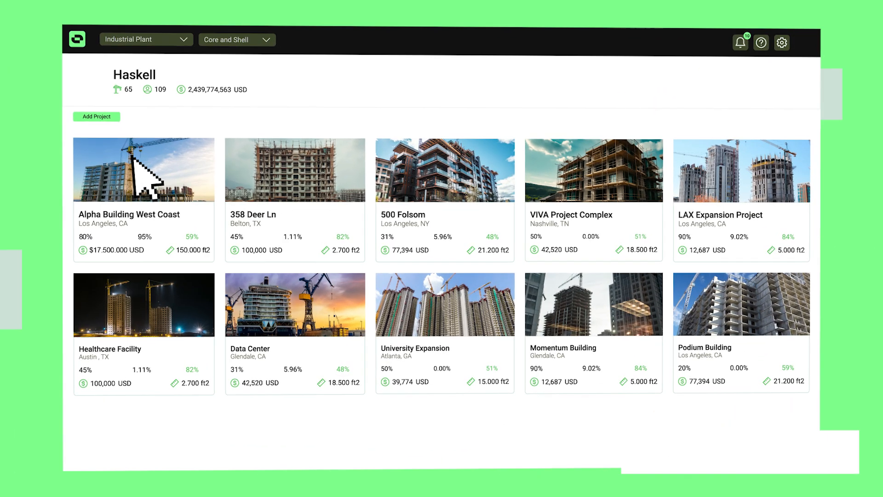
Open the Alpha Building West Coast project card from the portfolio.
click(144, 169)
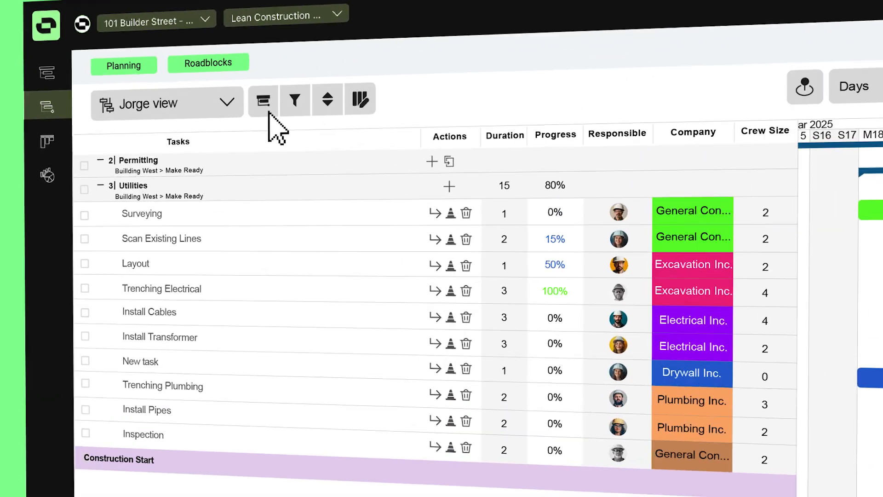
Filter the look-ahead to the ticked groups, including Building Foundation / Basement tasks.
click(263, 100)
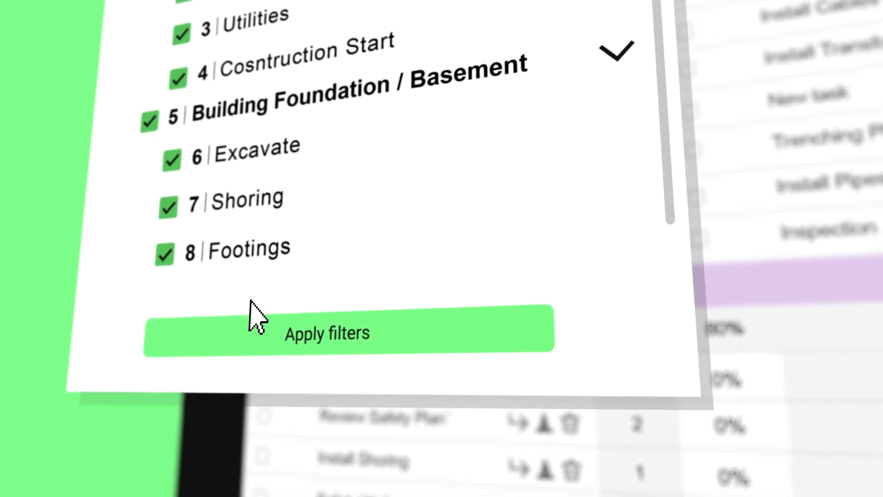
click(326, 332)
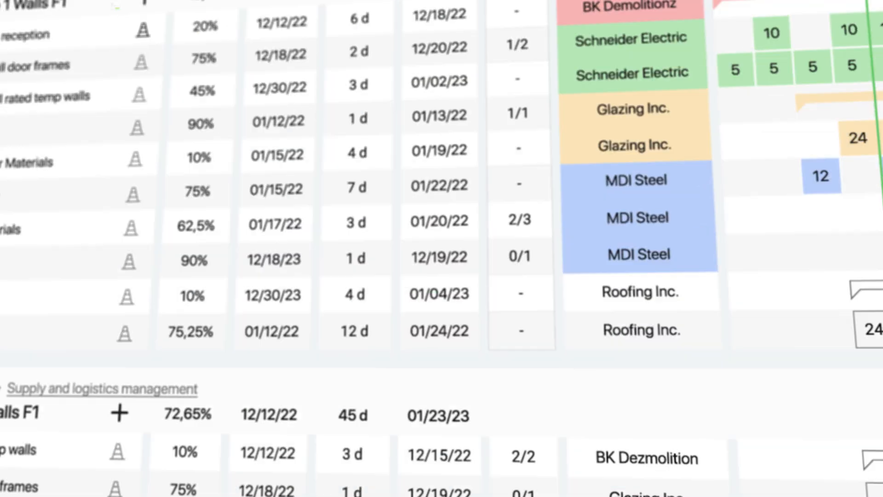
Set the Cycle 1 Walls F1 task's progress to 88% with 7 days remaining.
click(482, 355)
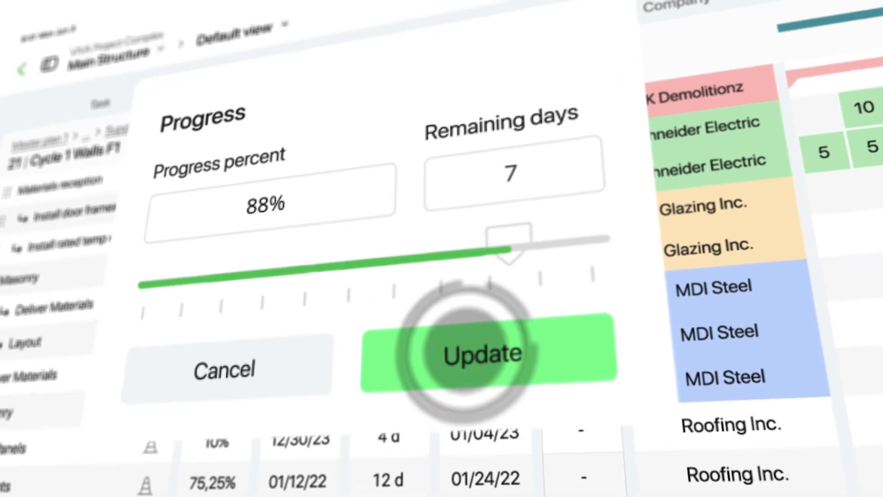
click(481, 354)
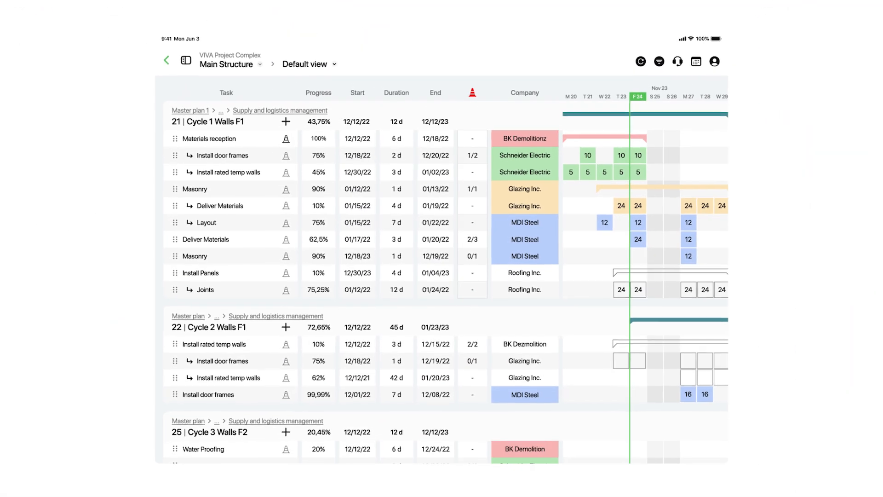